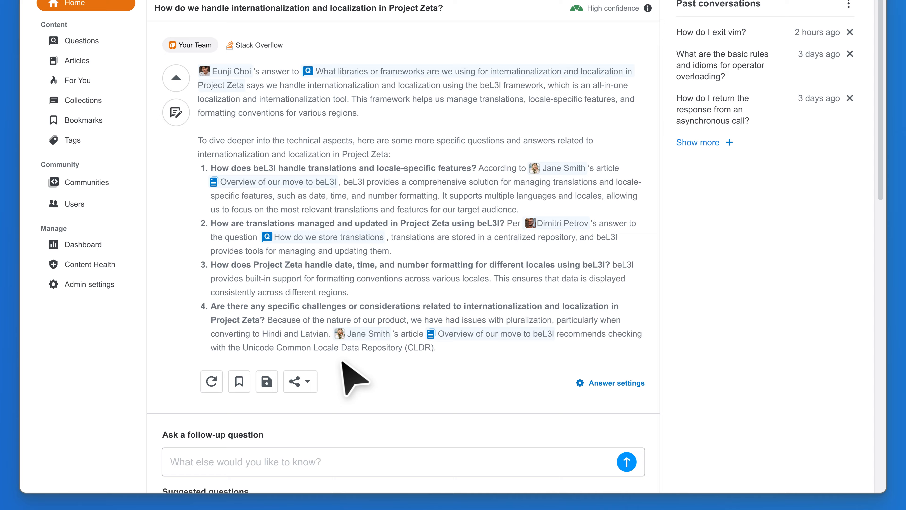
mouse_move(307, 394)
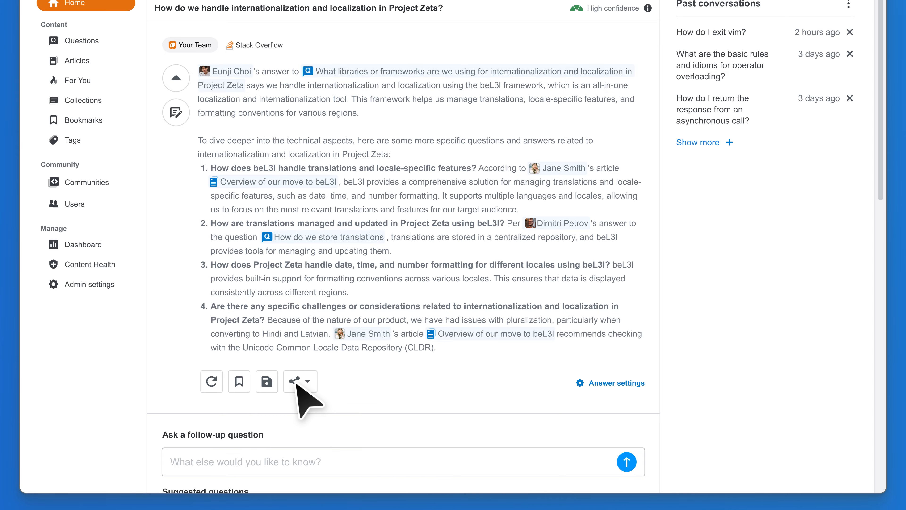
- Reveal the Copy, Slack and MS Teams sharing options under the Project Zeta localization answer
click(314, 382)
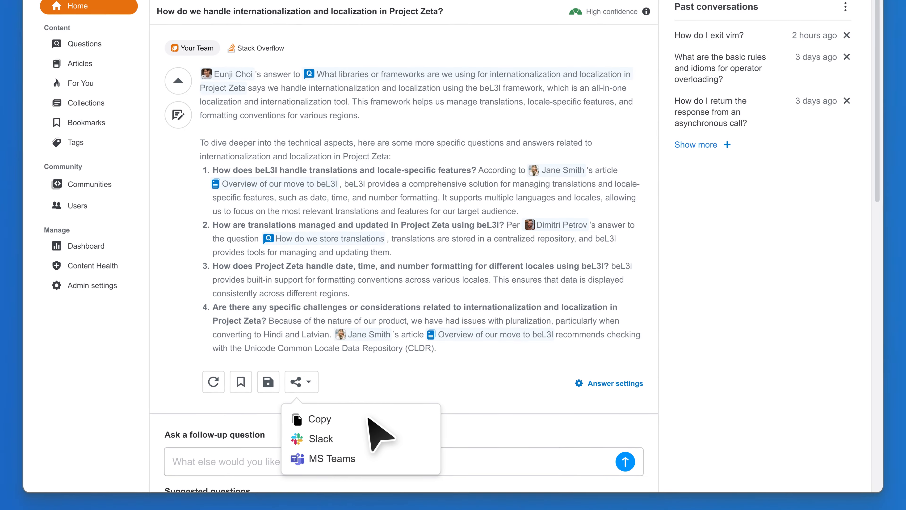